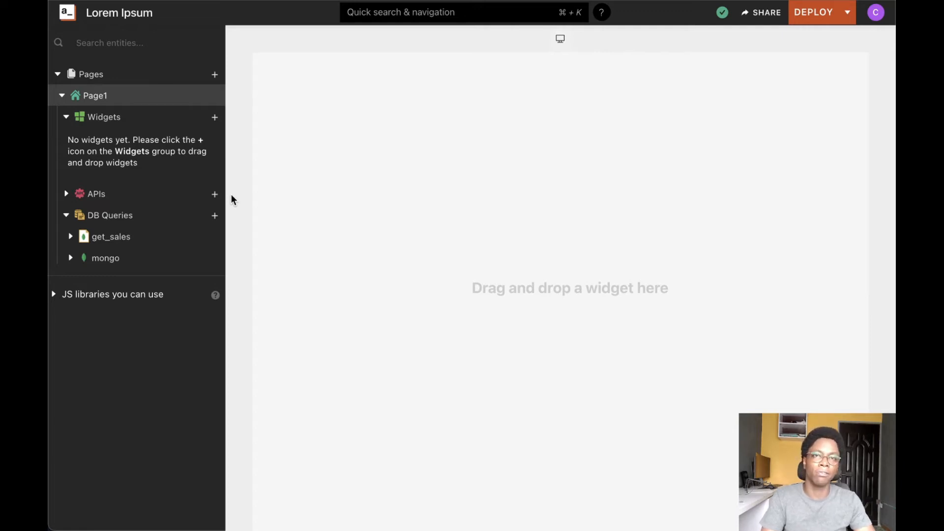
mouse_move(126, 122)
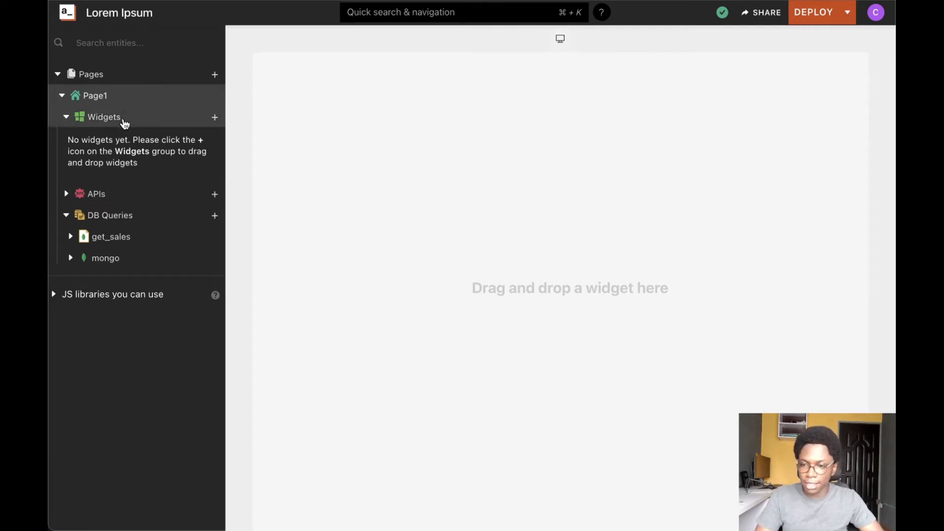
Add a Modal widget (Modal1) from the widget palette onto the Page1 canvas.
left_click(215, 117)
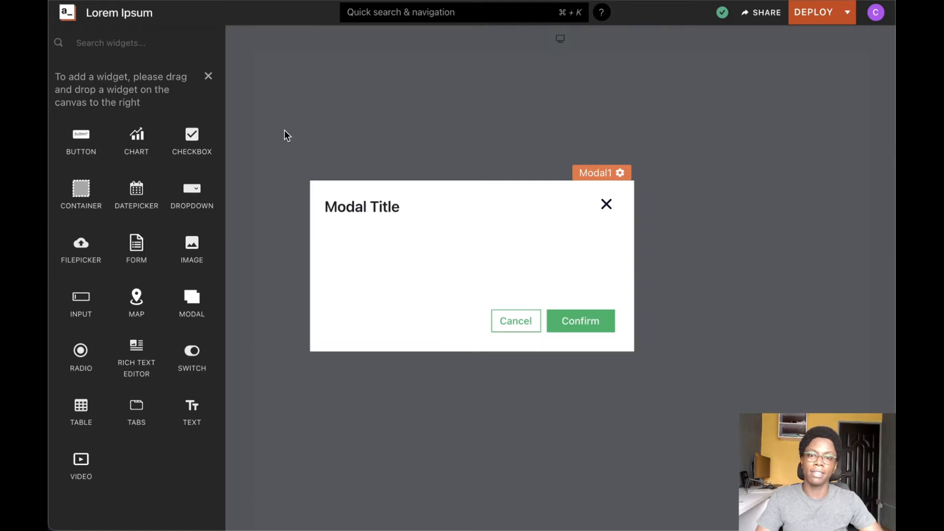
left_click(362, 207)
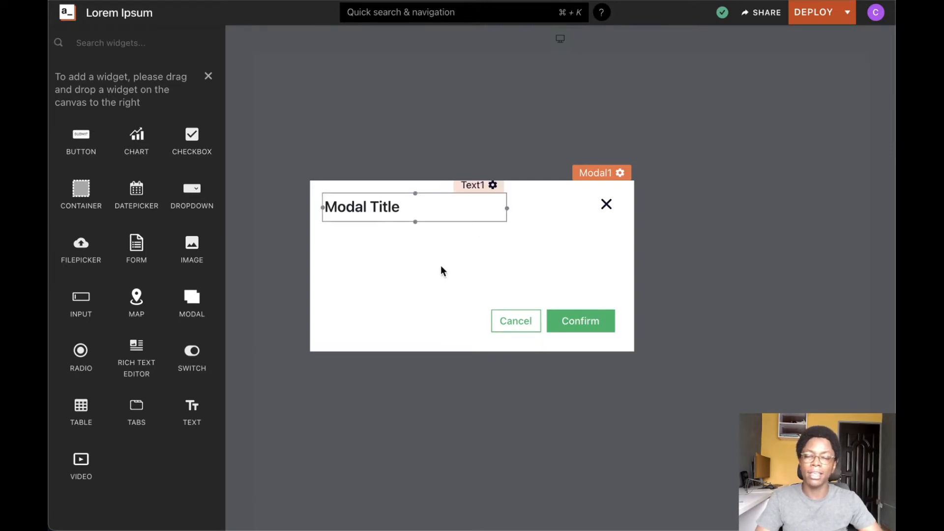
mouse_move(525, 248)
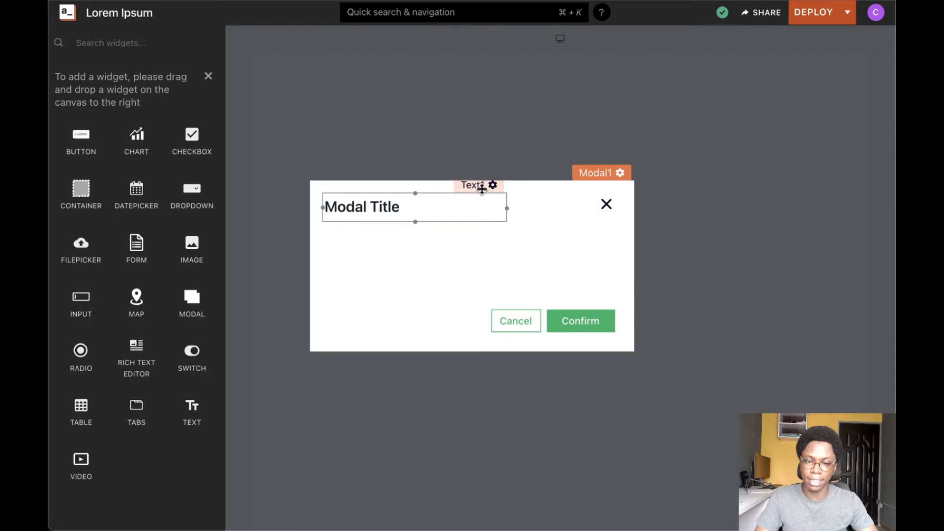
left_click(492, 185)
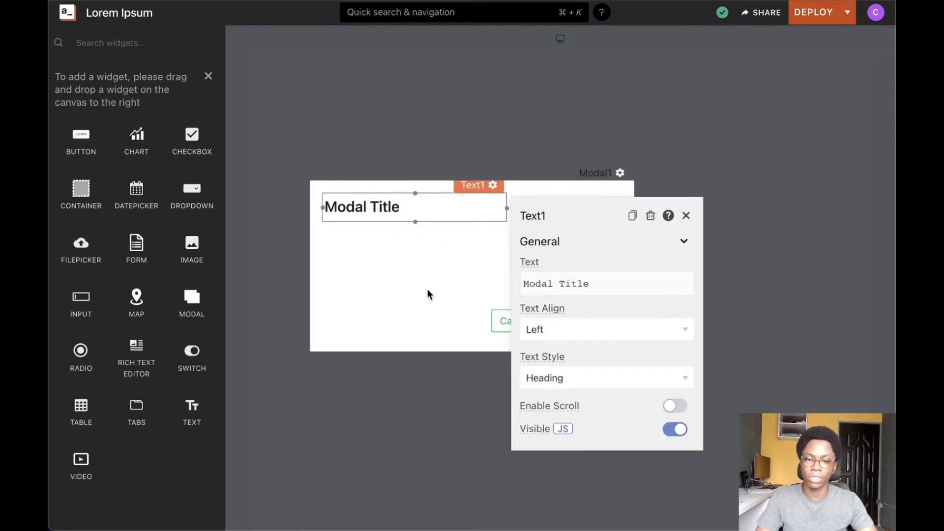
left_click(600, 207)
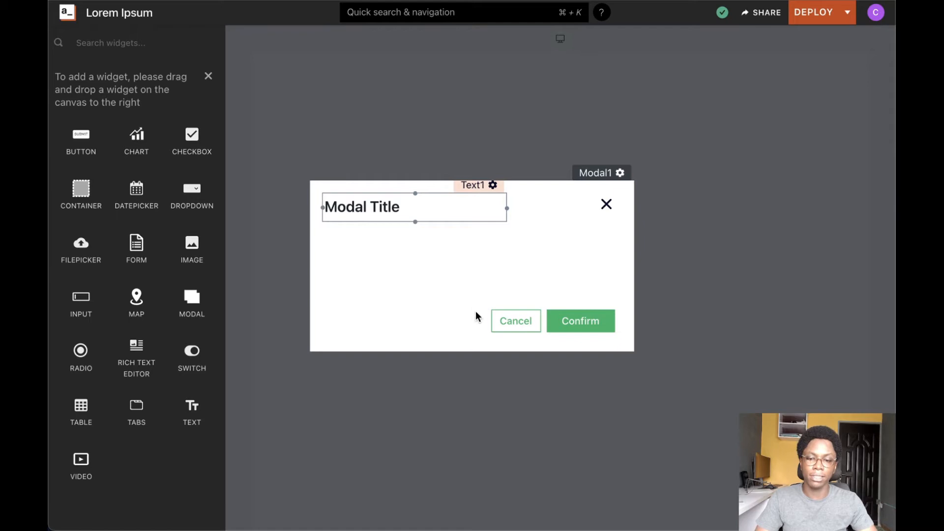
left_click(516, 321)
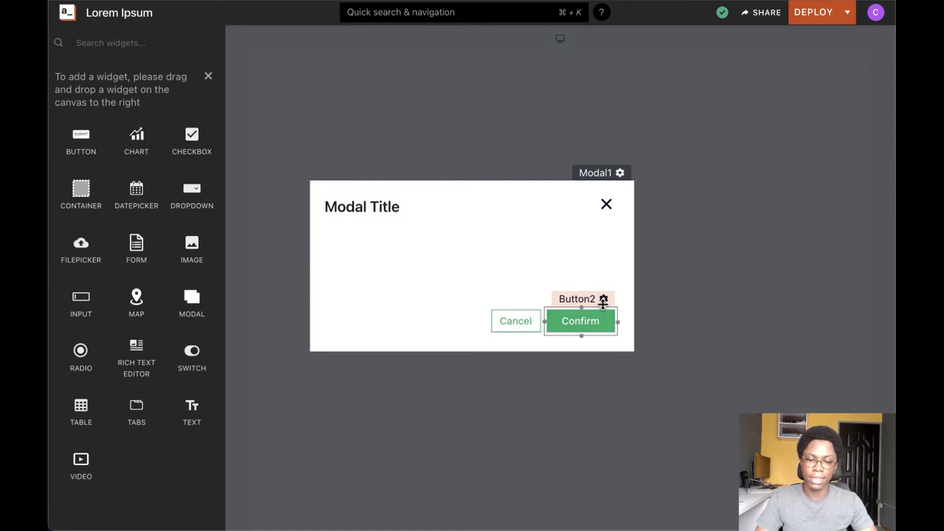
left_click(604, 299)
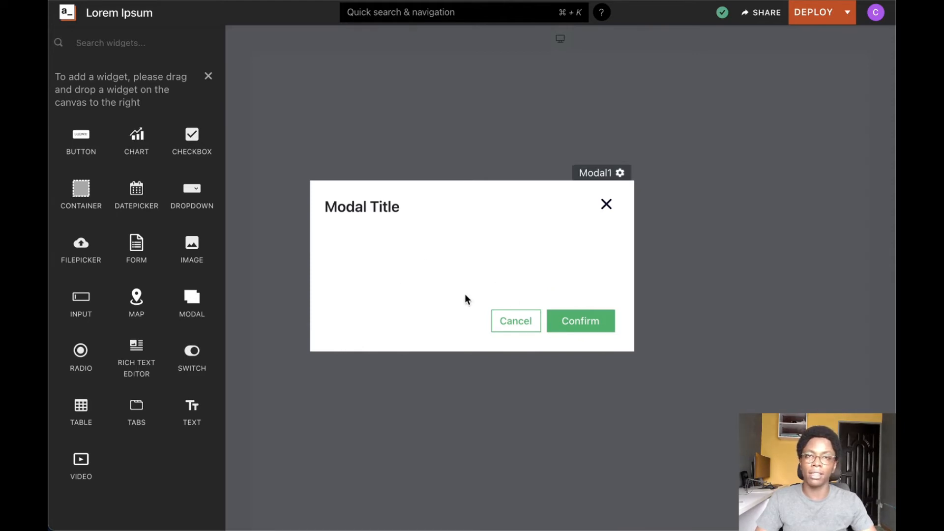
left_click(605, 205)
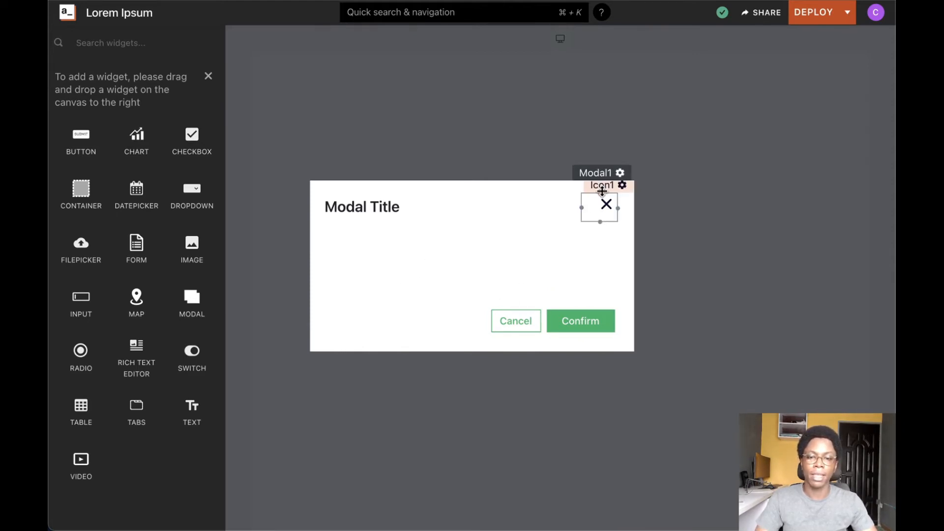
Show Modal1's property pane with Quick Dismiss, Scroll Contents and Alert Modal type.
left_click(621, 172)
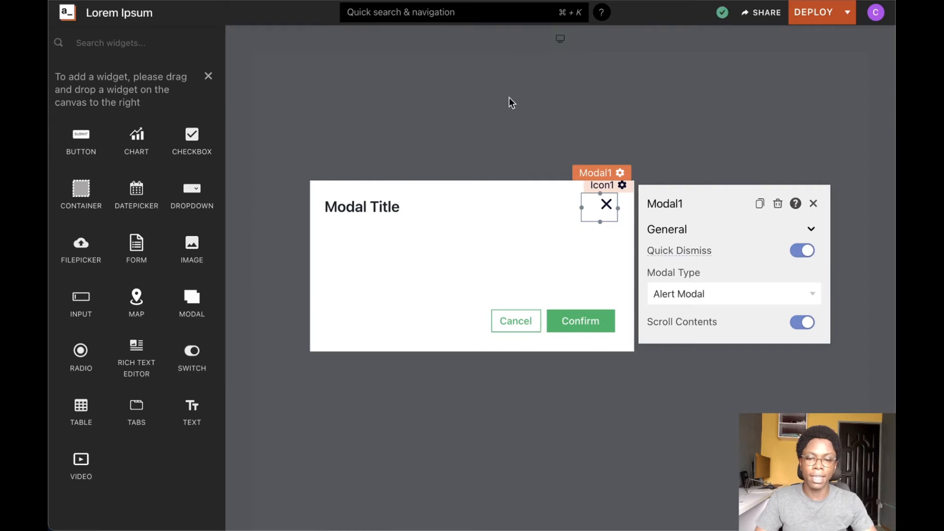
mouse_move(600, 101)
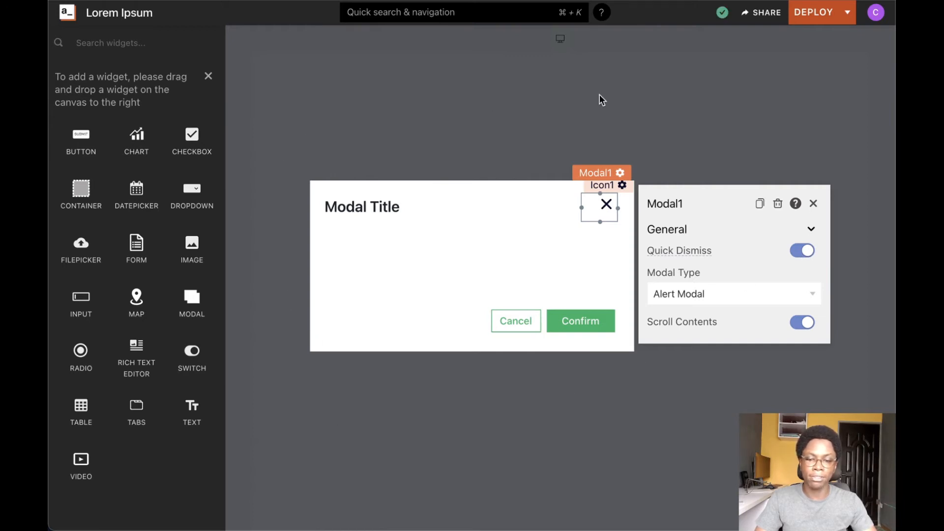
mouse_move(529, 93)
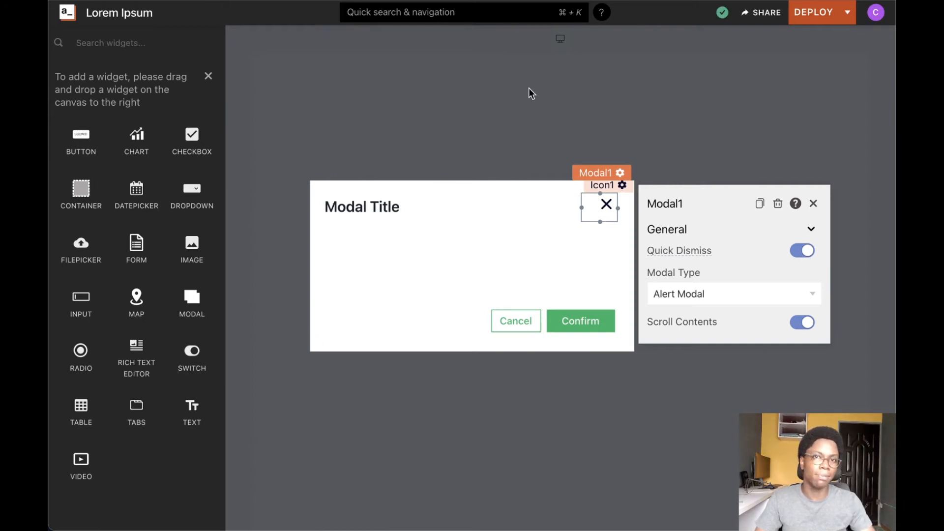
mouse_move(479, 105)
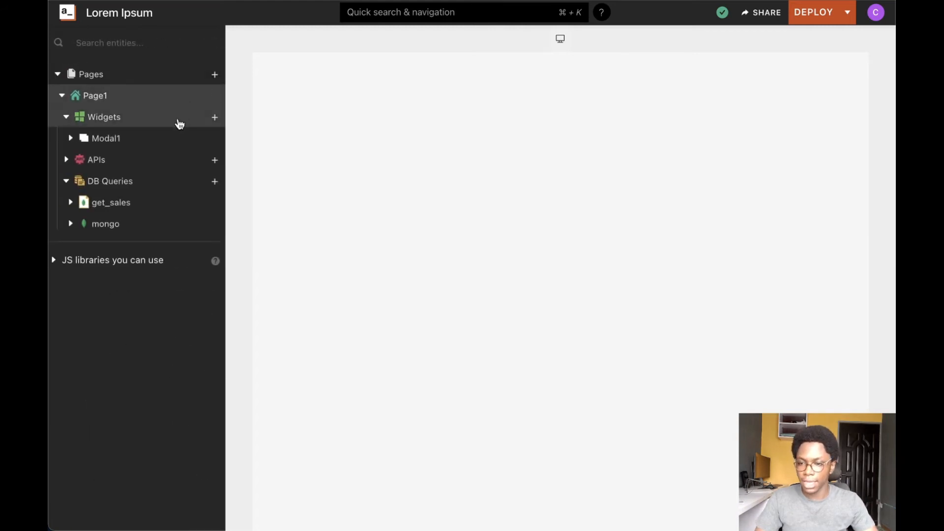
Switch Modal1's Modal Type to Form Modal, then back to Alert Modal.
left_click(106, 138)
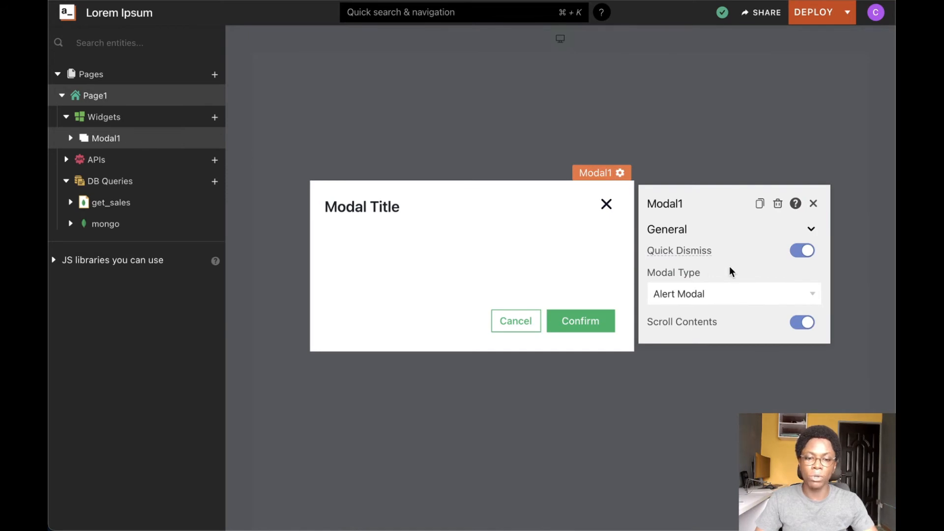
mouse_move(689, 297)
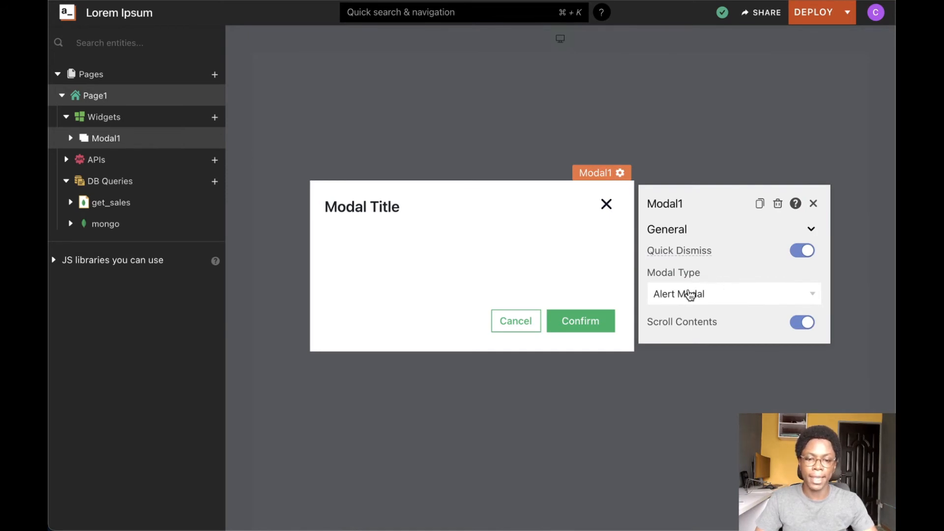
left_click(733, 294)
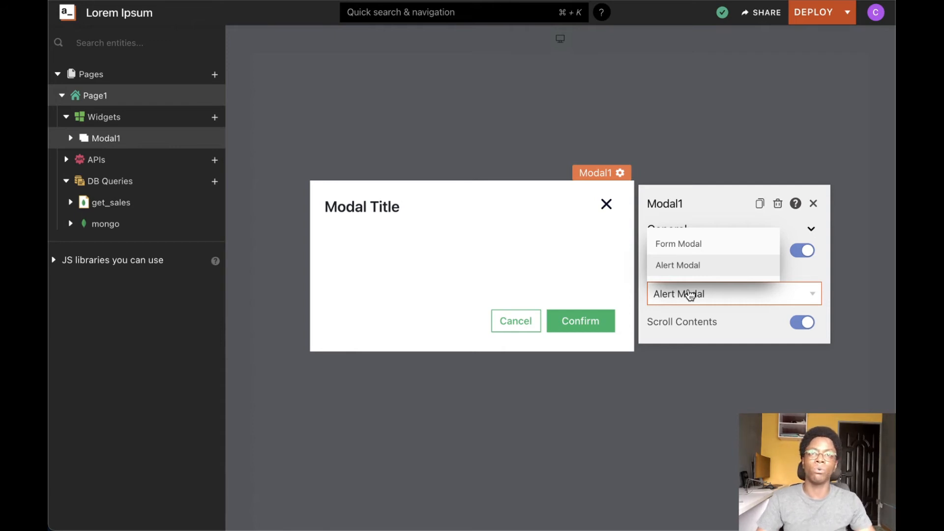
left_click(679, 243)
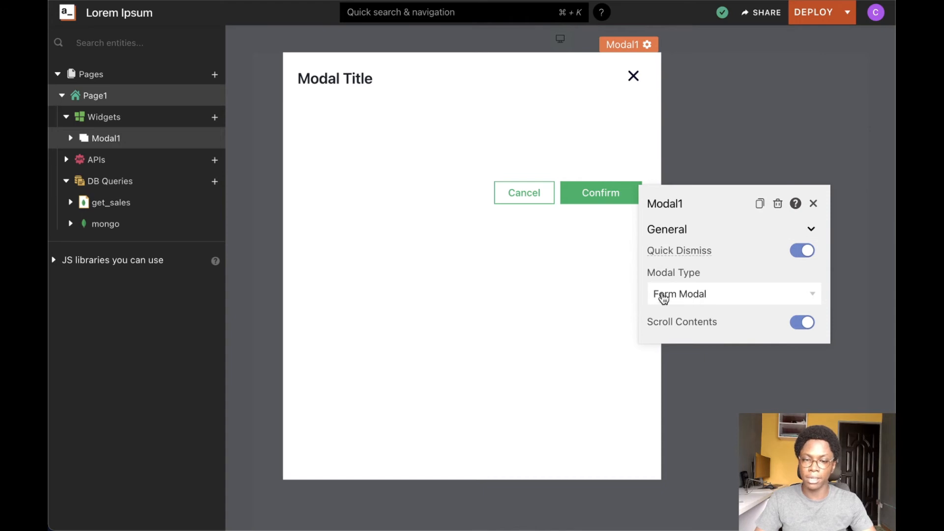
left_click(524, 193)
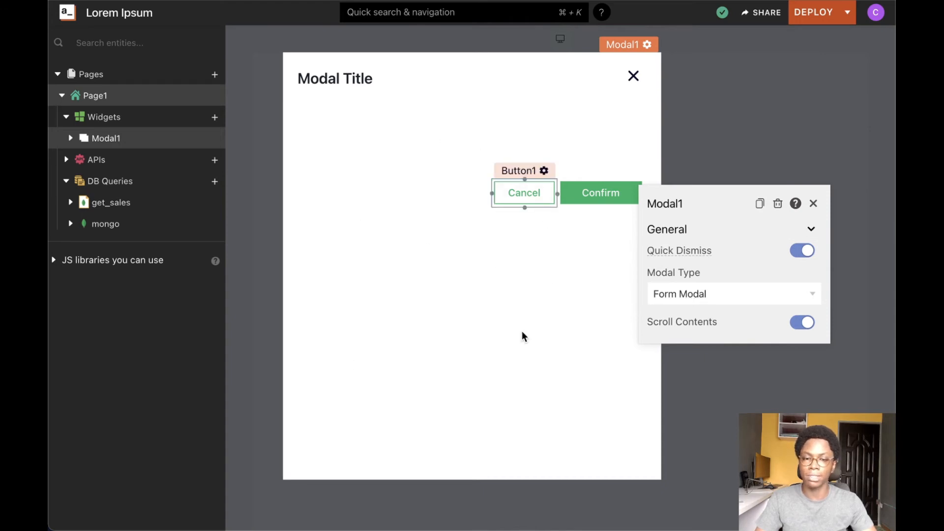
left_click(734, 293)
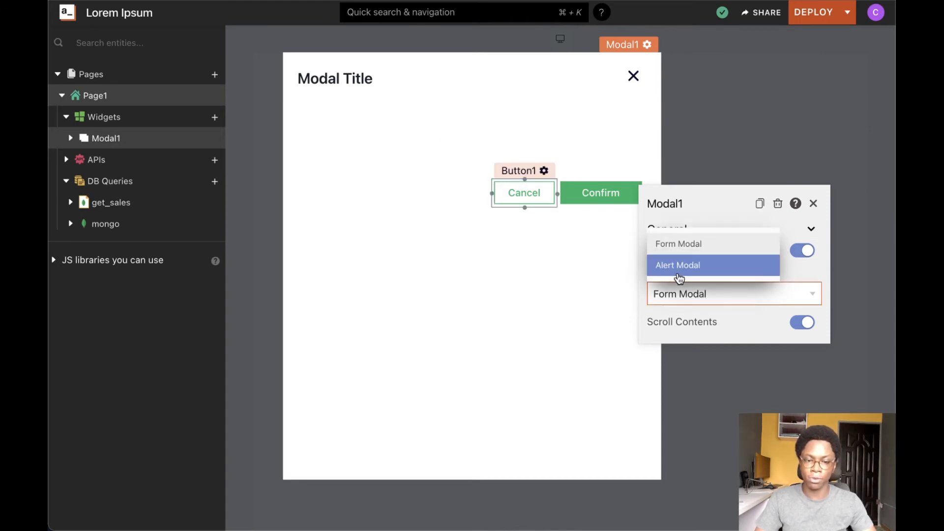
left_click(678, 266)
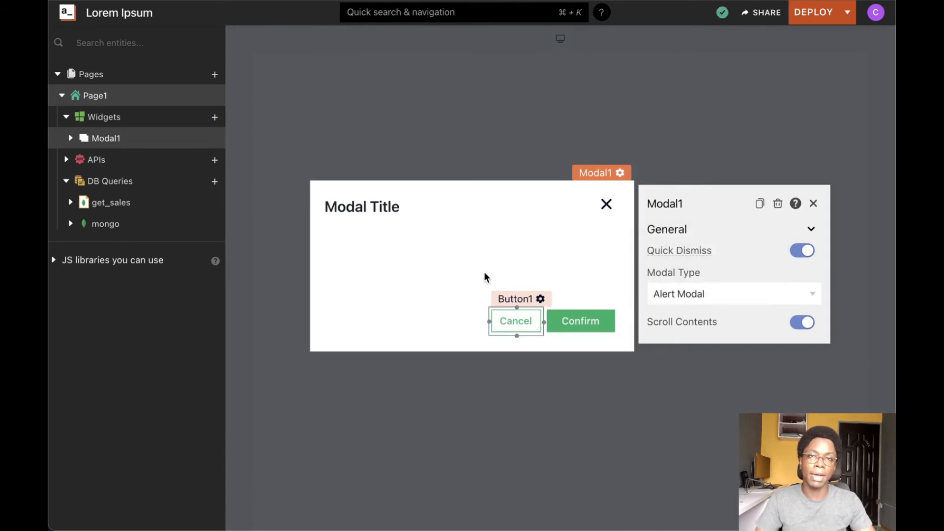
mouse_move(730, 314)
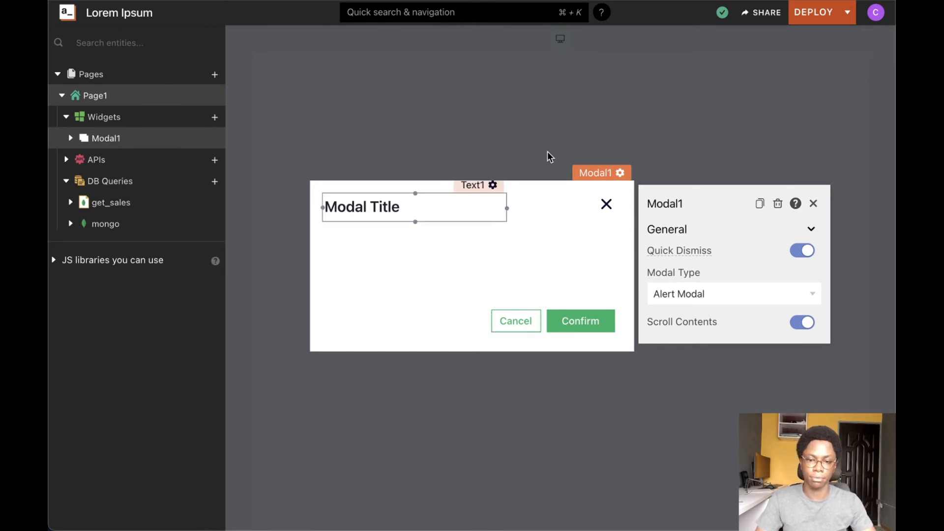
Dismiss Modal1 to reveal the Page1 canvas and bring up the widget catalogue.
left_click(605, 205)
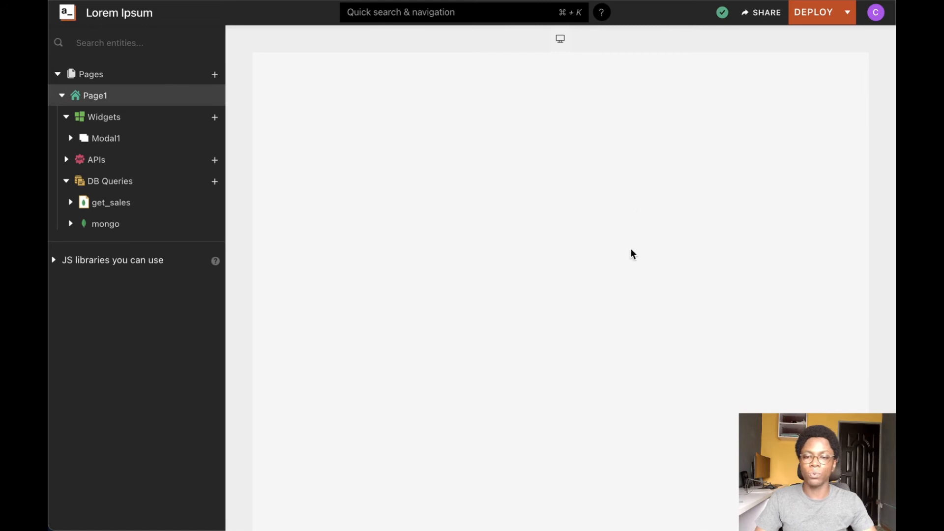
mouse_move(494, 188)
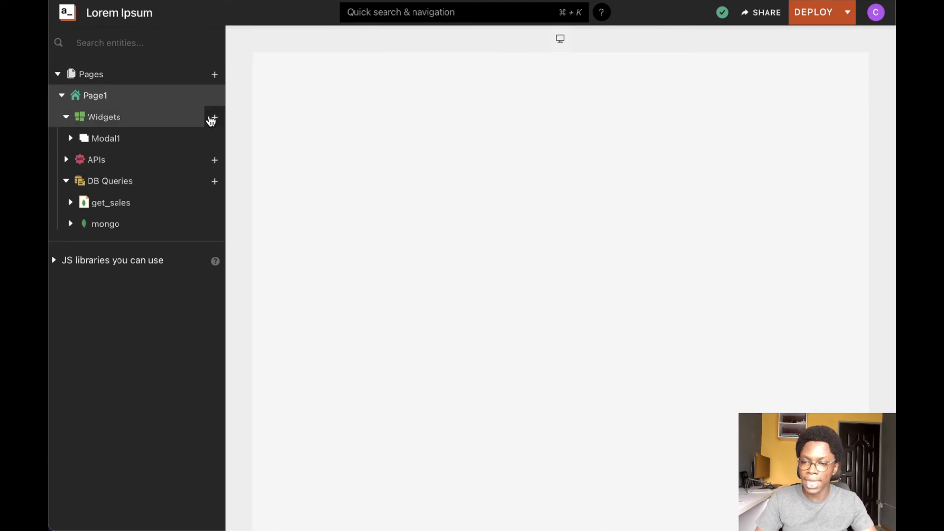
left_click(215, 117)
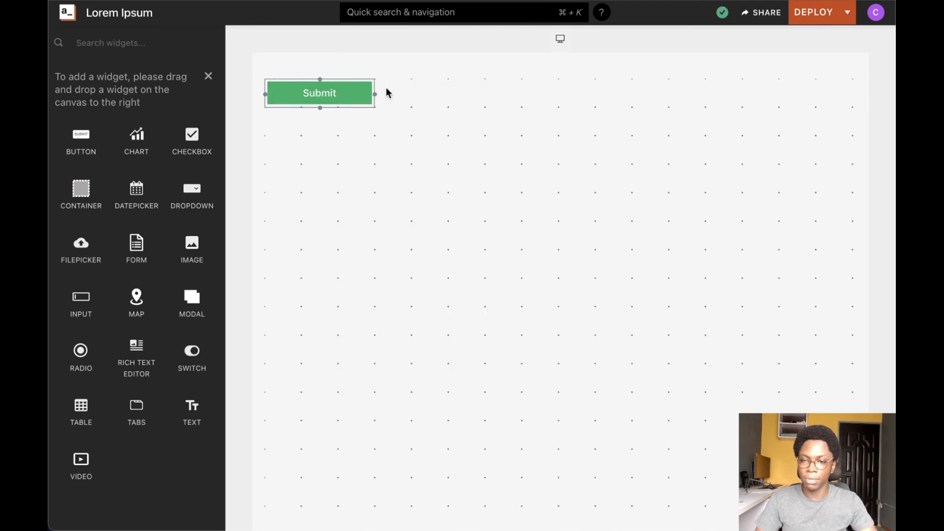
Relabel the new button to 'Open Modal'.
left_click(319, 92)
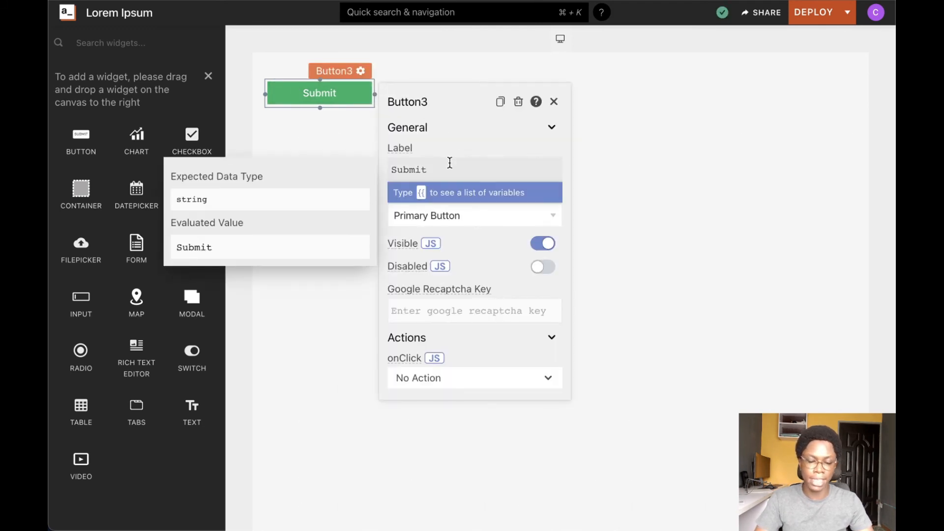
type("o")
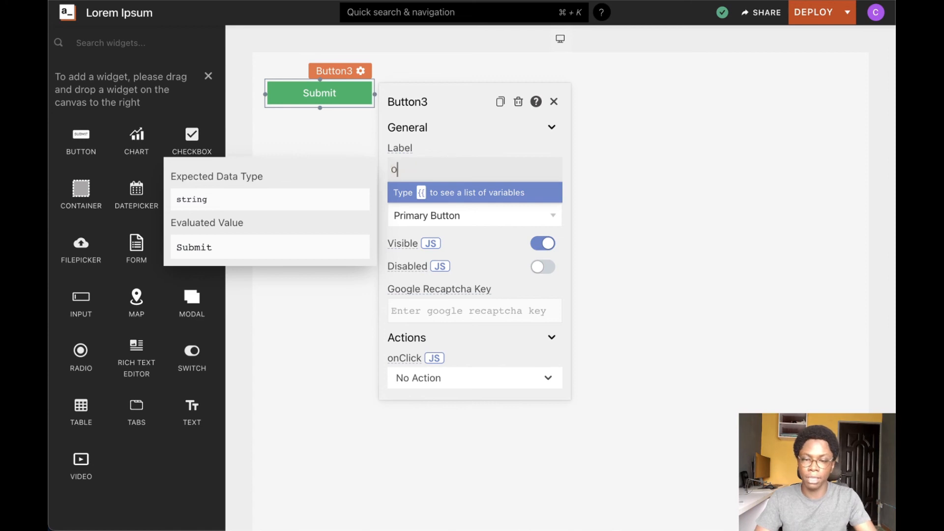
type("Open Modal")
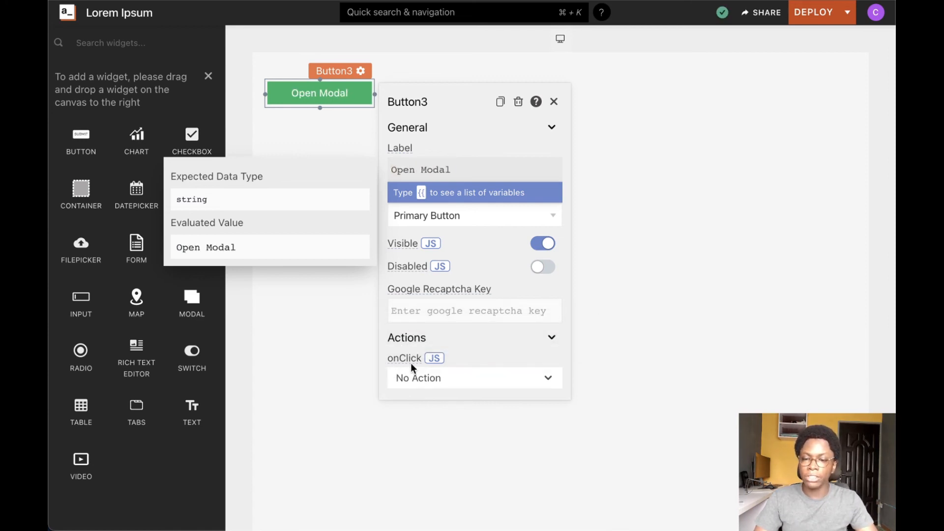
Set the button's onClick action to Open Modal targeting Modal1.
left_click(474, 378)
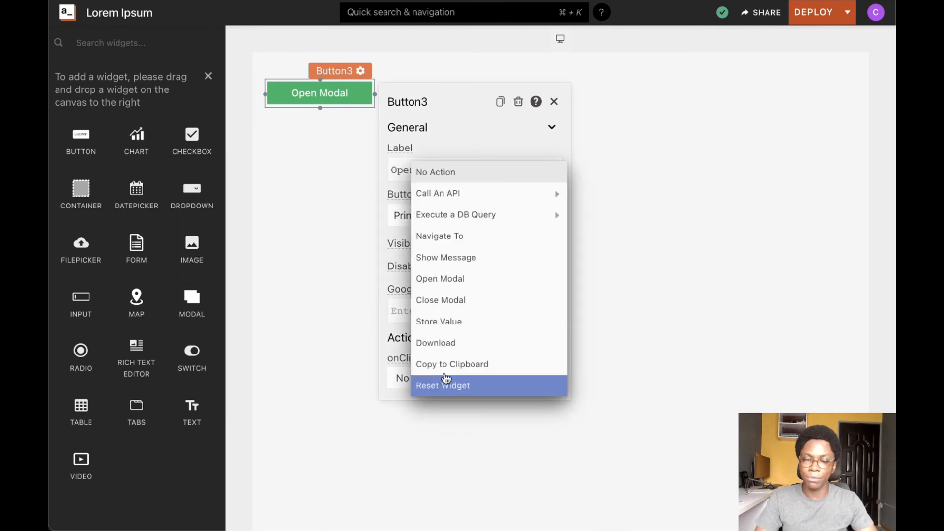
left_click(441, 280)
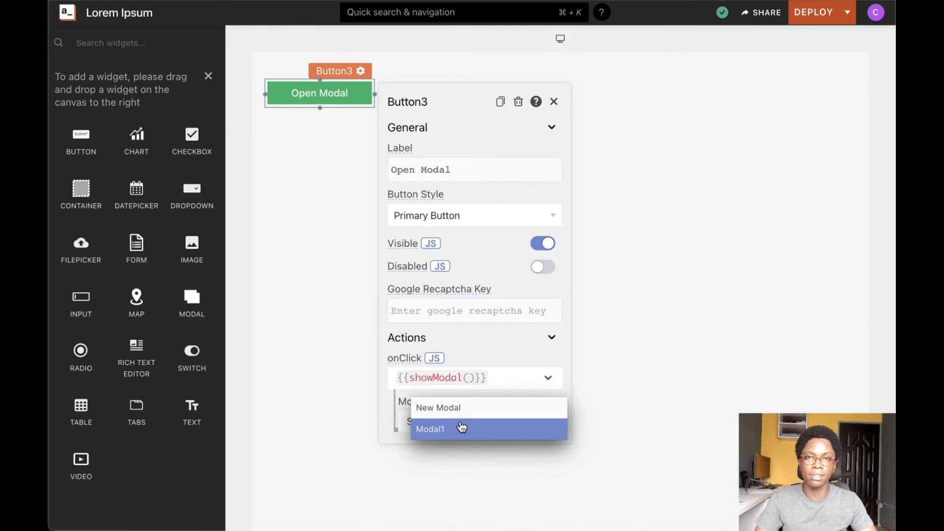
left_click(430, 429)
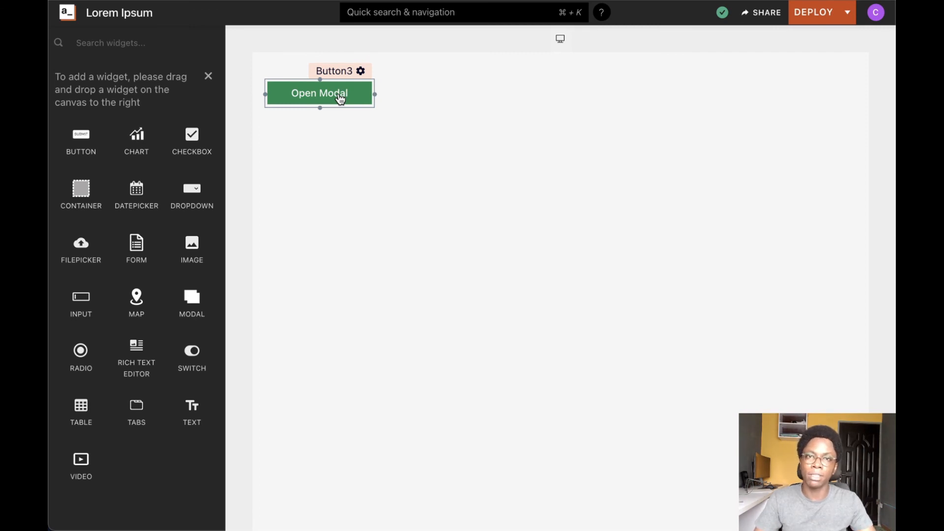
left_click(344, 140)
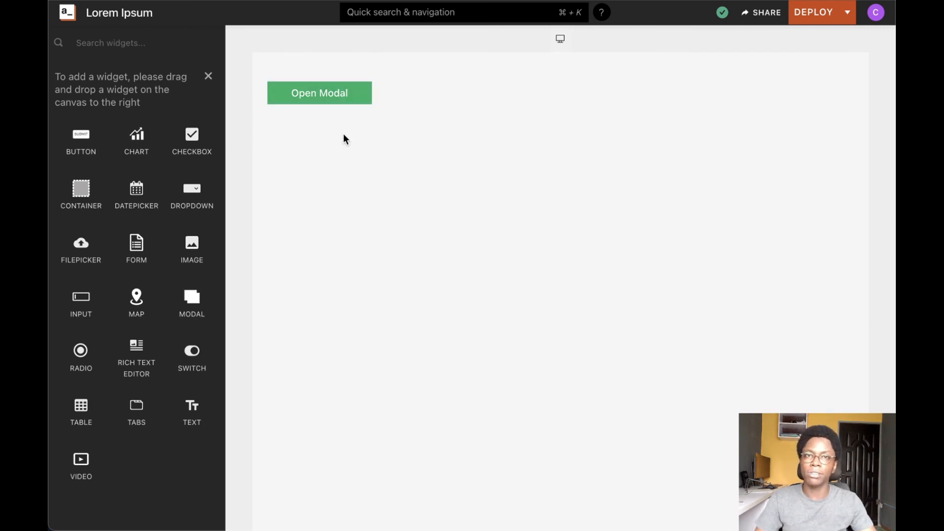
left_click(320, 92)
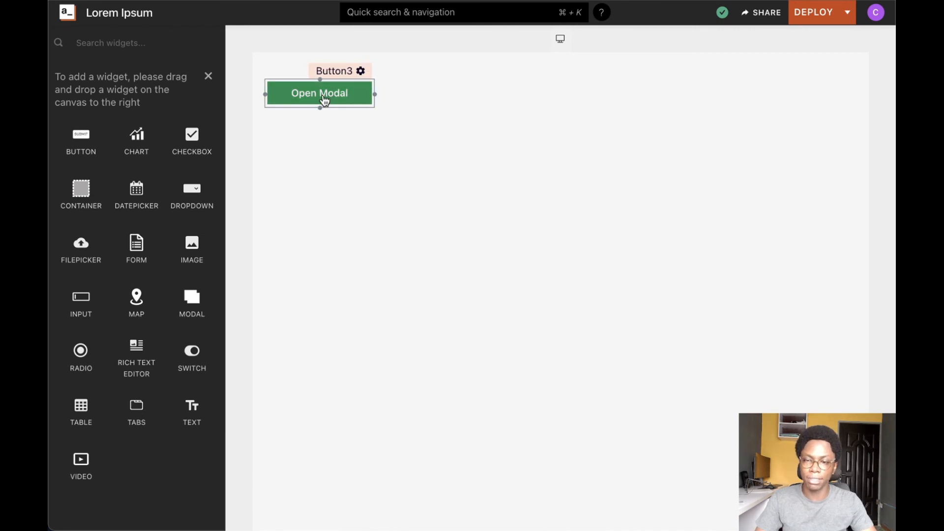
left_click(320, 93)
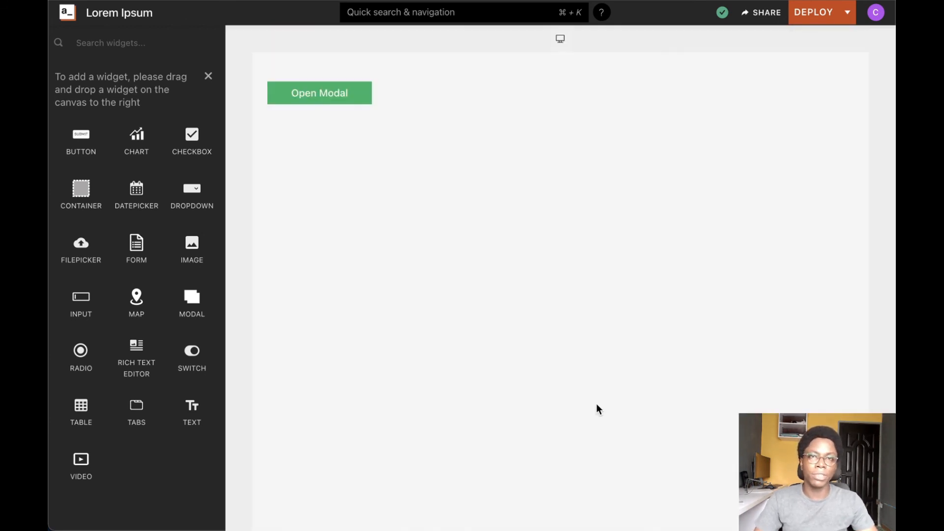
mouse_move(618, 329)
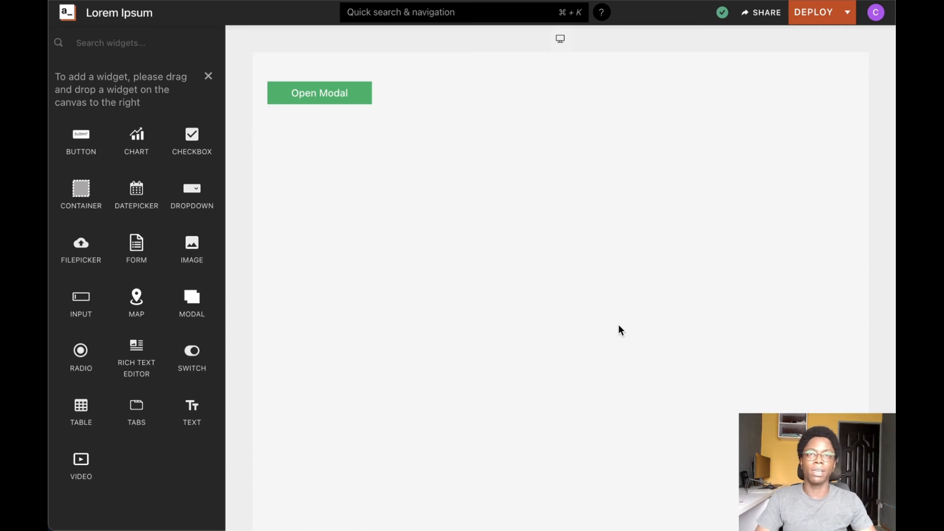